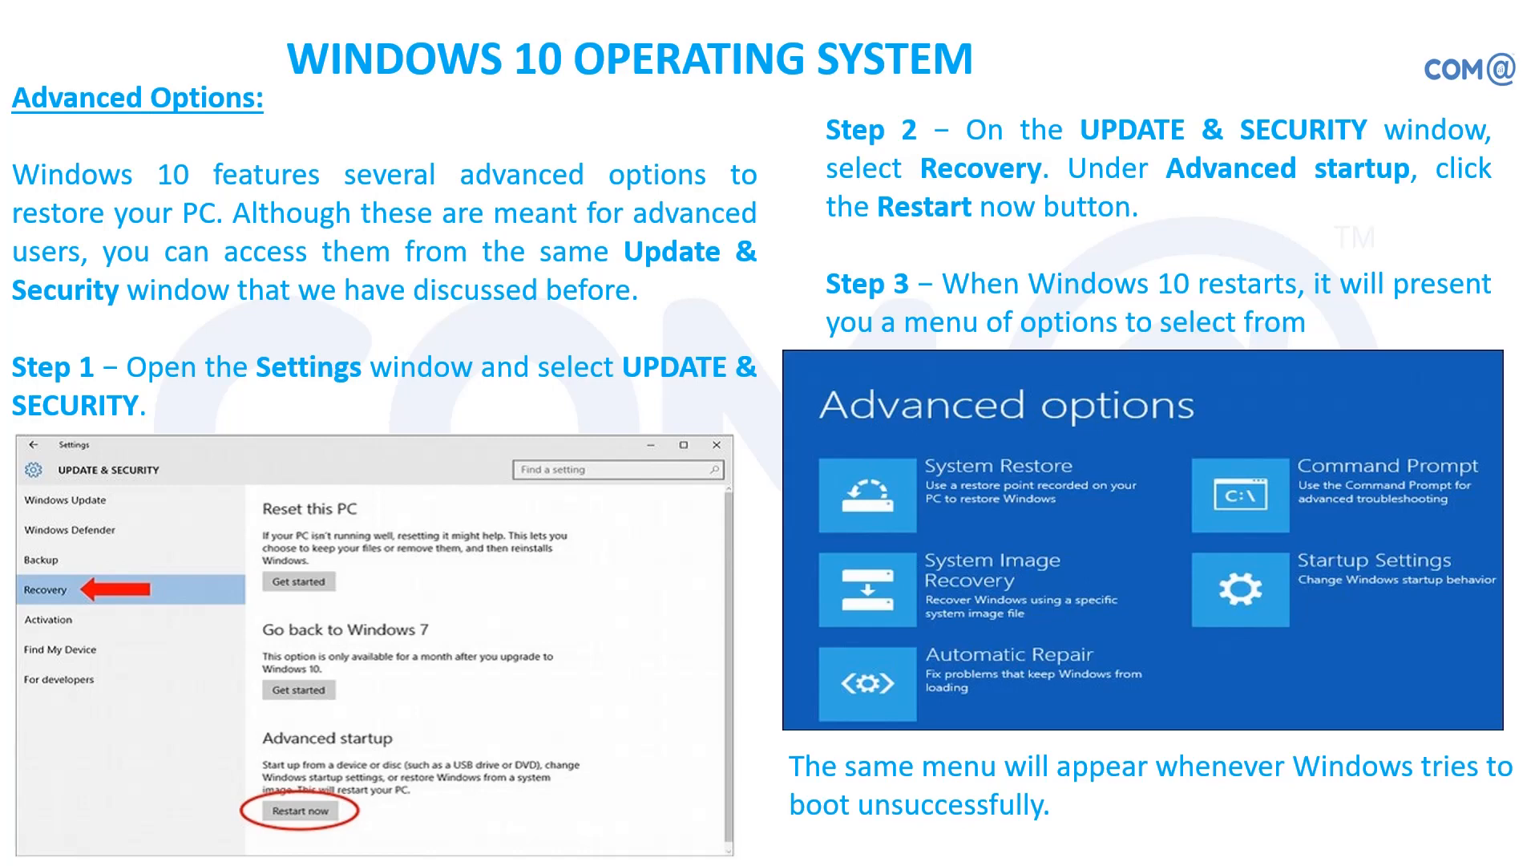
Advance from the Advanced Options slide to the Apps & features uninstall slide.
key("Right")
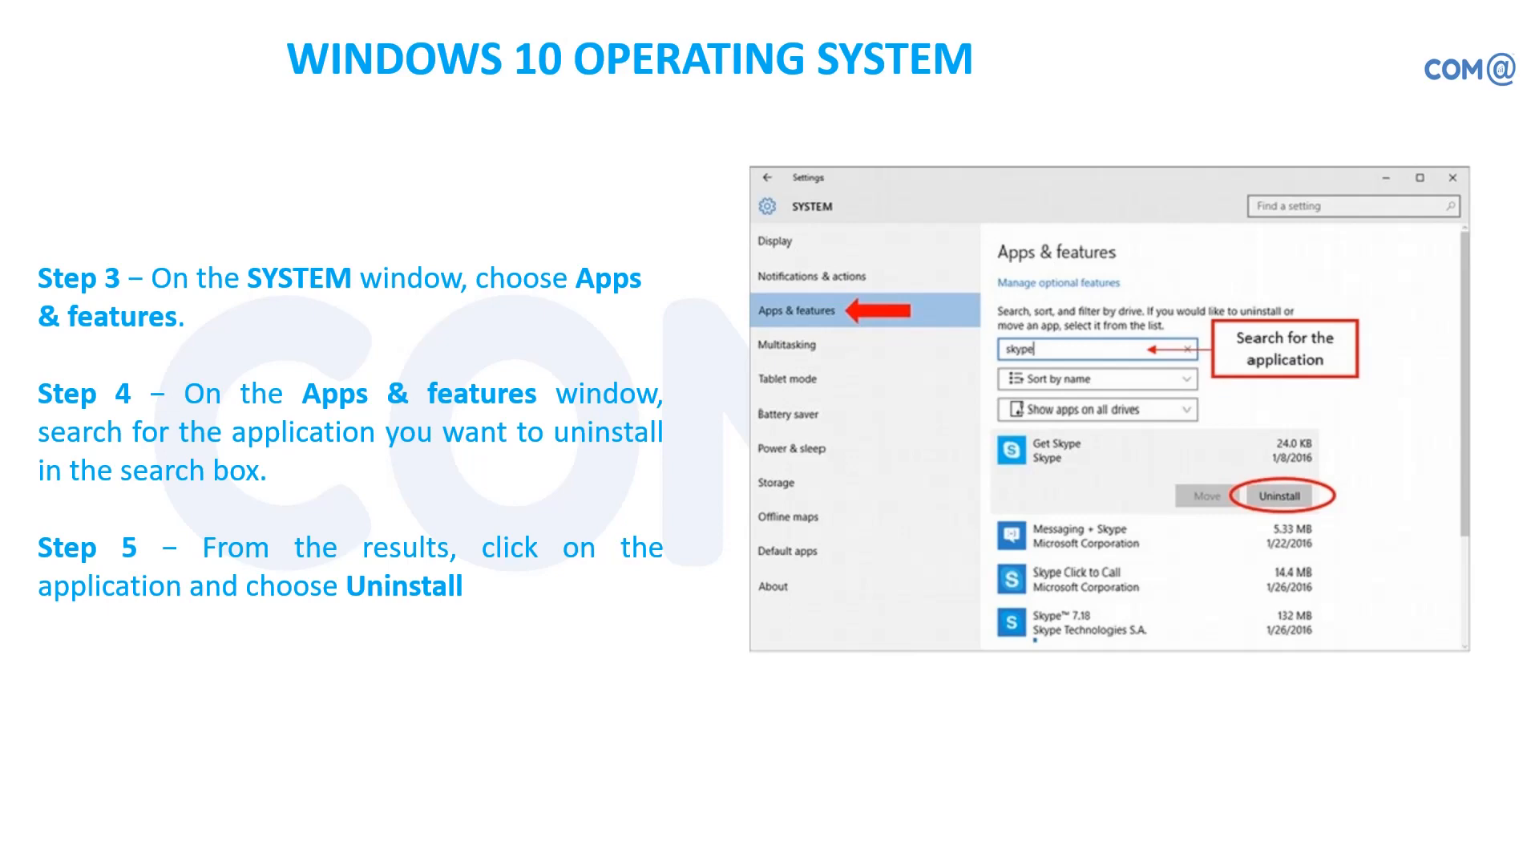
Advance to the Programs and Features slide listing installed applications.
key("Right")
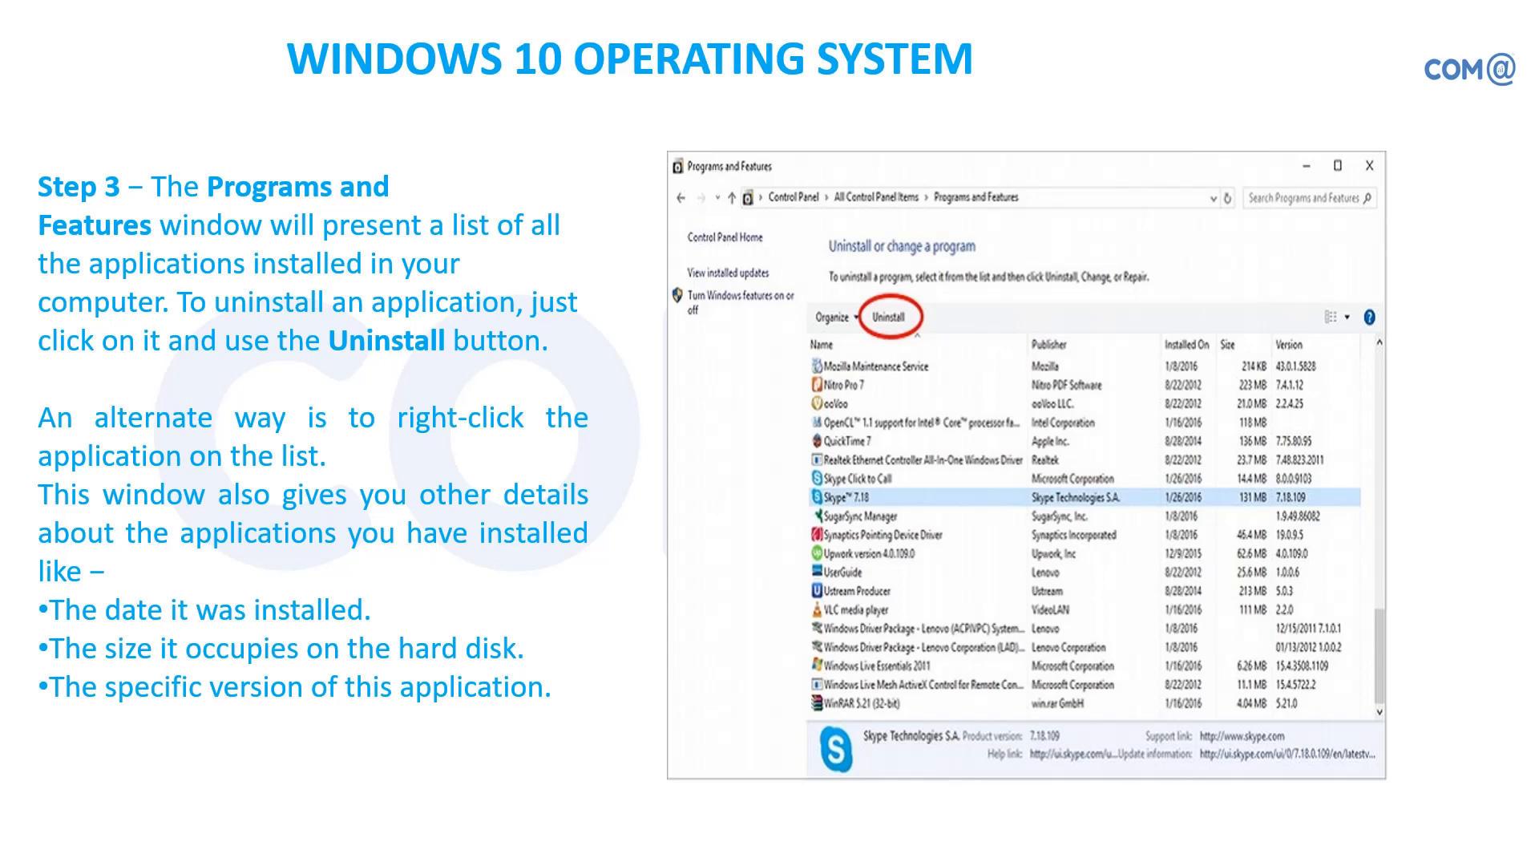
Advance to the Manual configuration slide on setting up an e-mail address yourself.
key("Right")
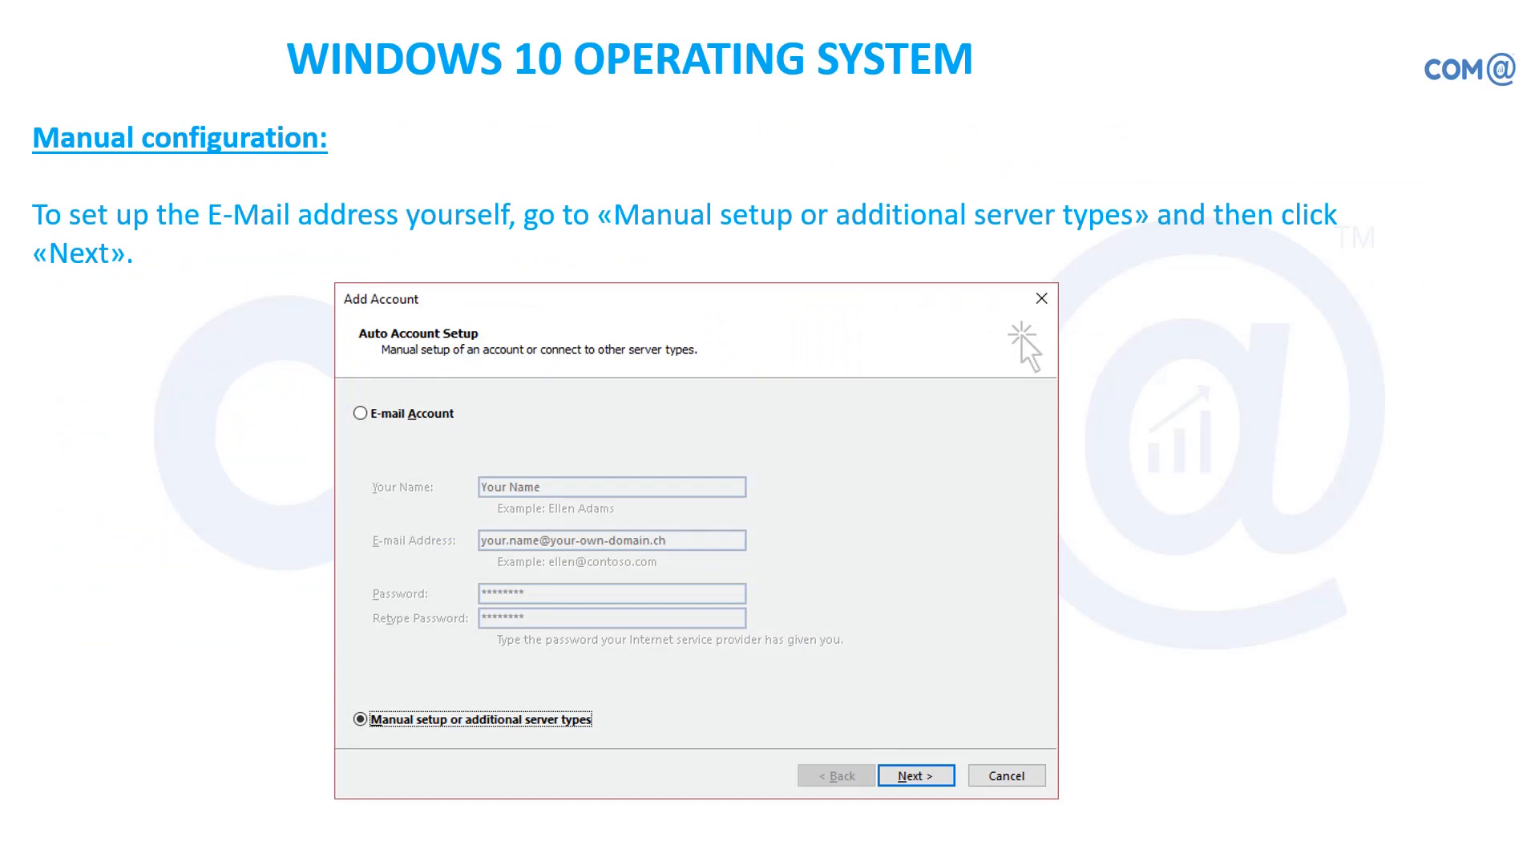
Advance to the slide comparing POP3 and IMAP account types.
left_click(916, 774)
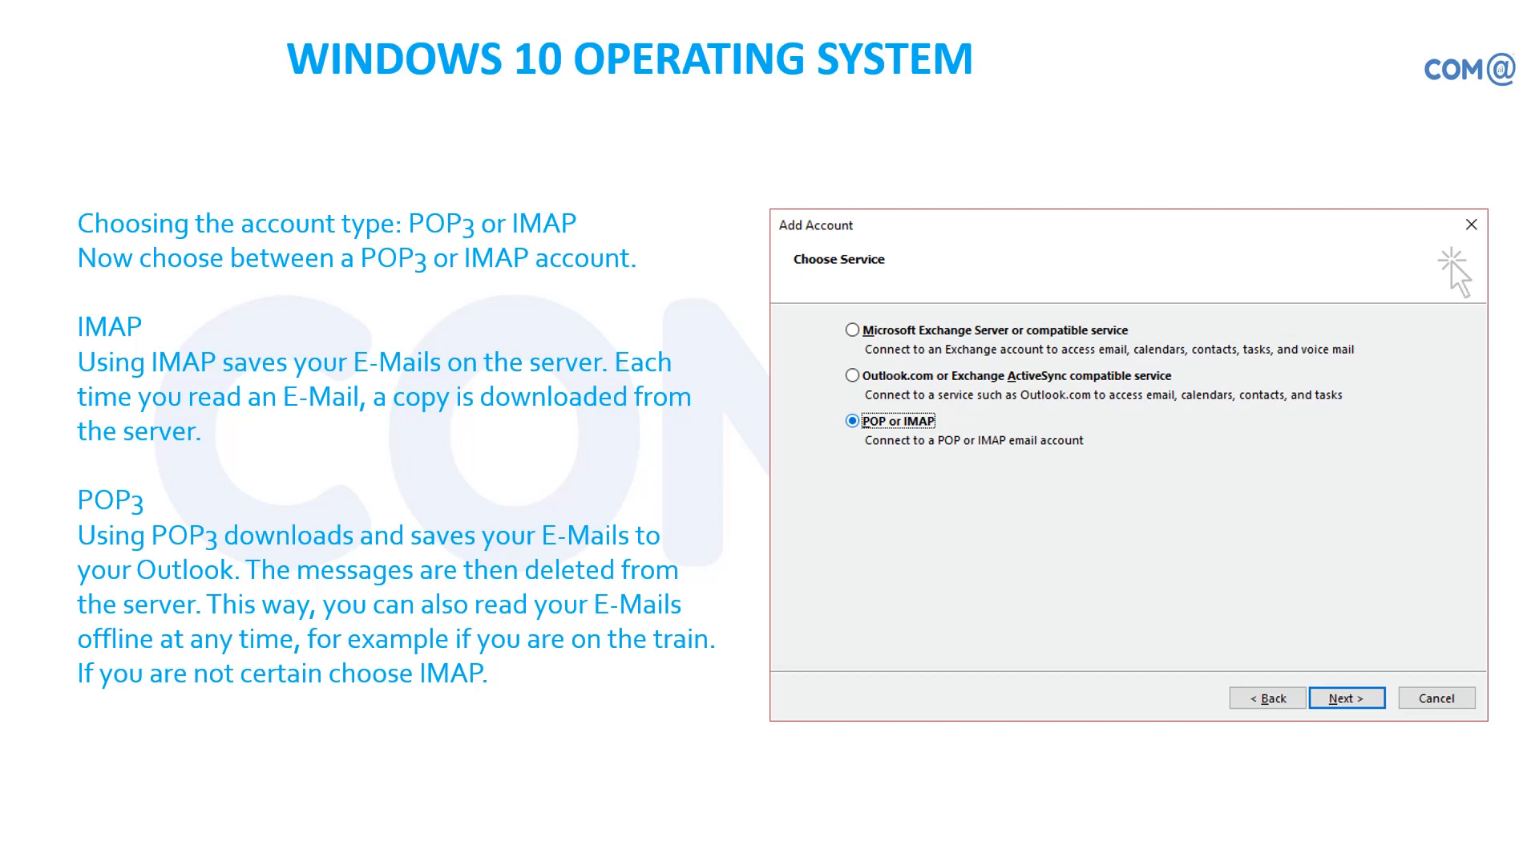
Advance through the account Configuration slide to the More Settings outgoing server slide.
left_click(1346, 697)
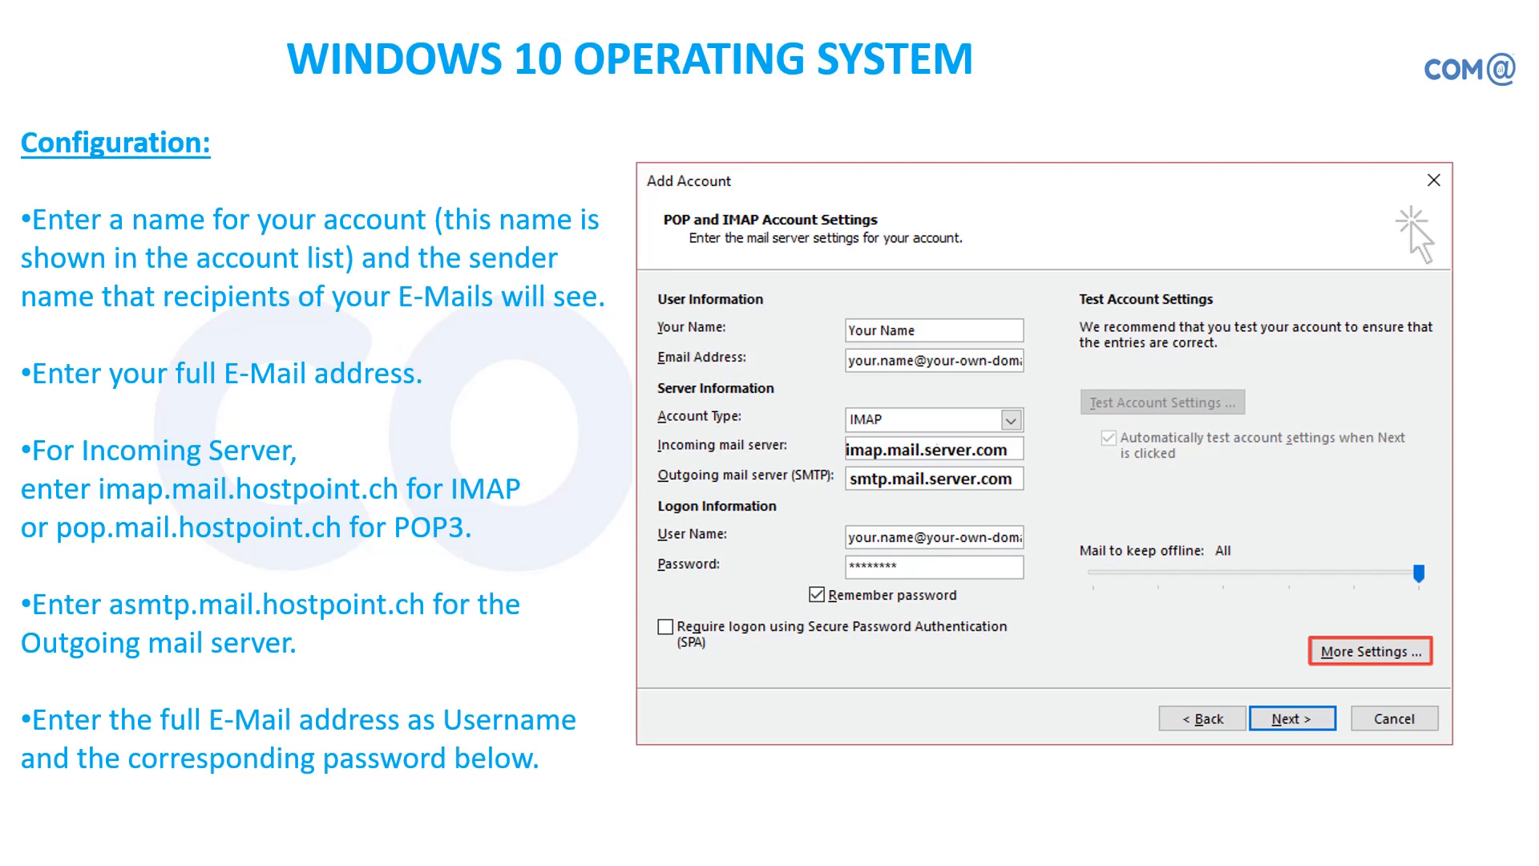
left_click(1371, 652)
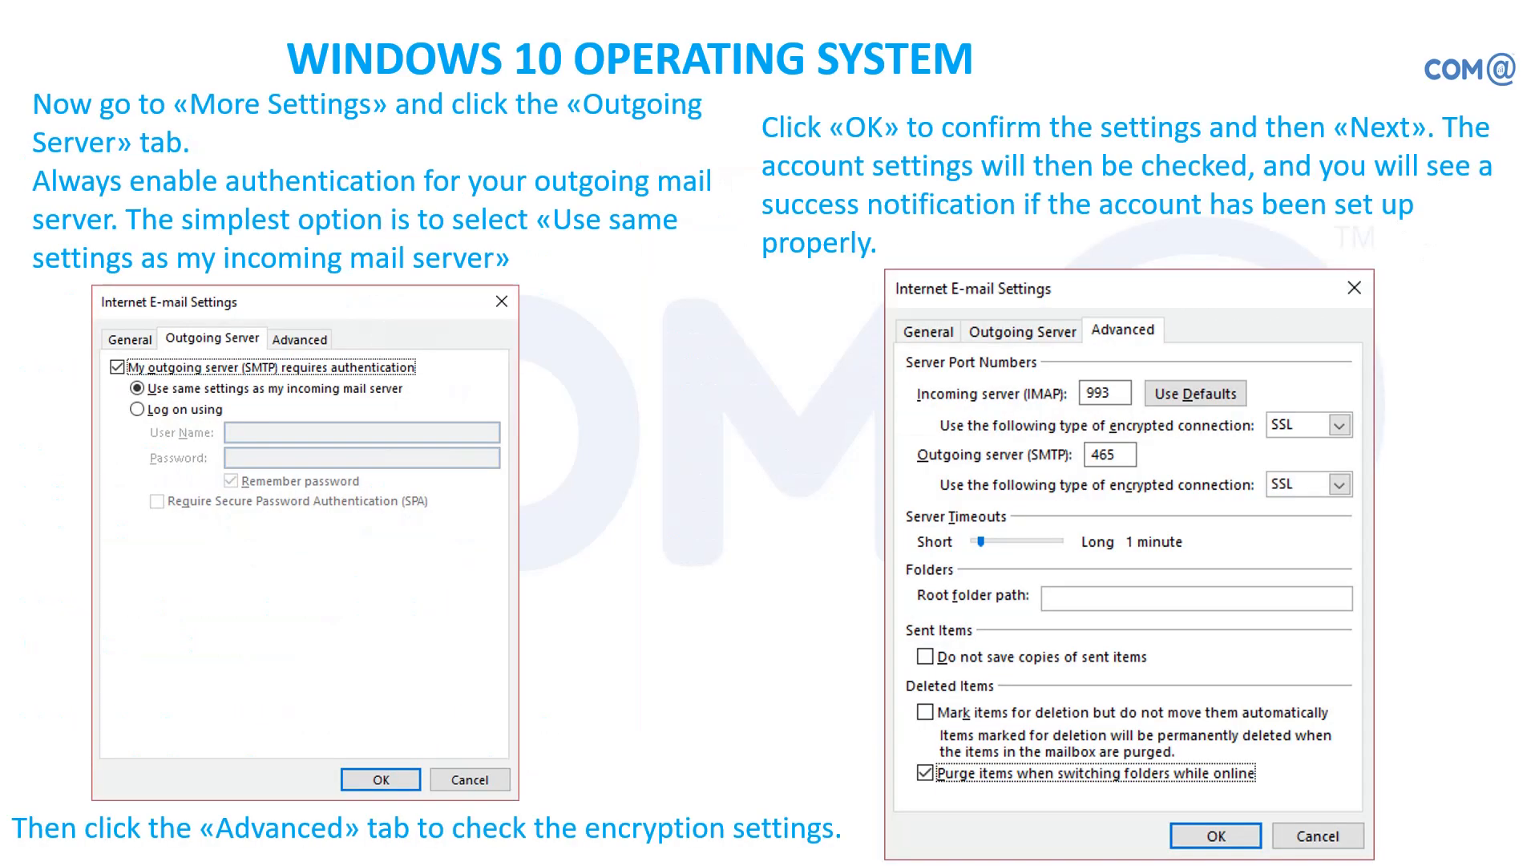